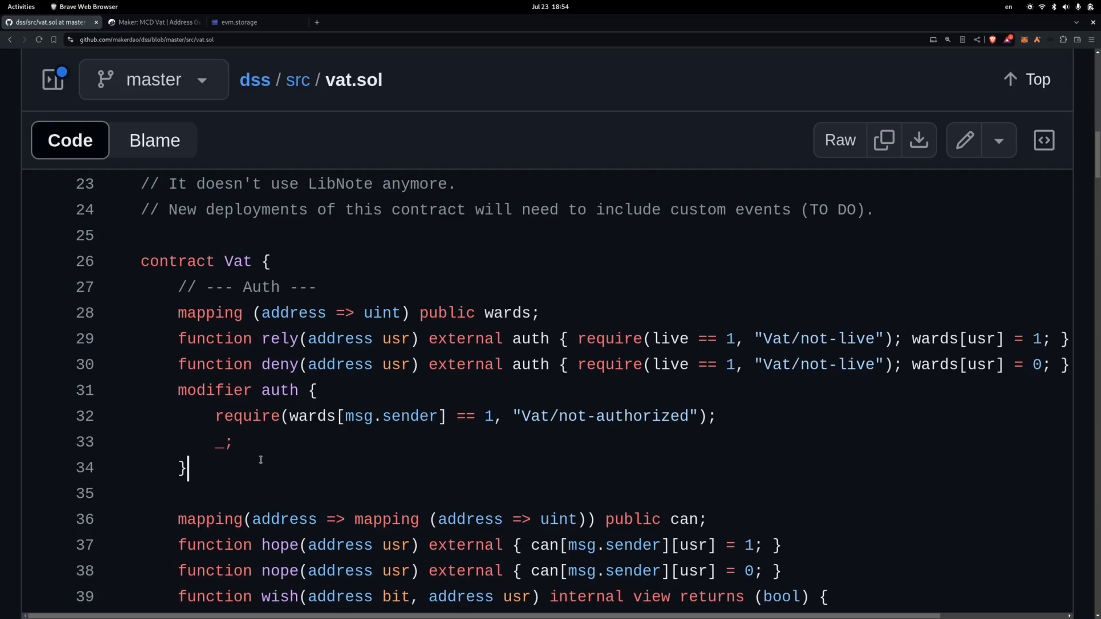
Read through the auth modifier's body and the auth keyword in vat.sol
double_click(506, 313)
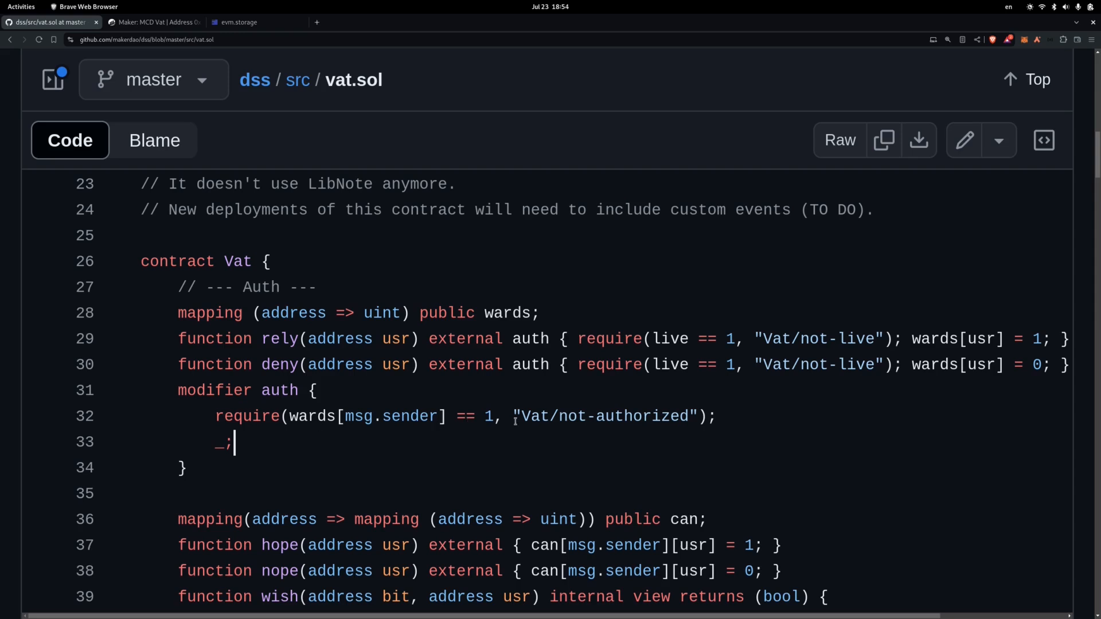
double_click(223, 441)
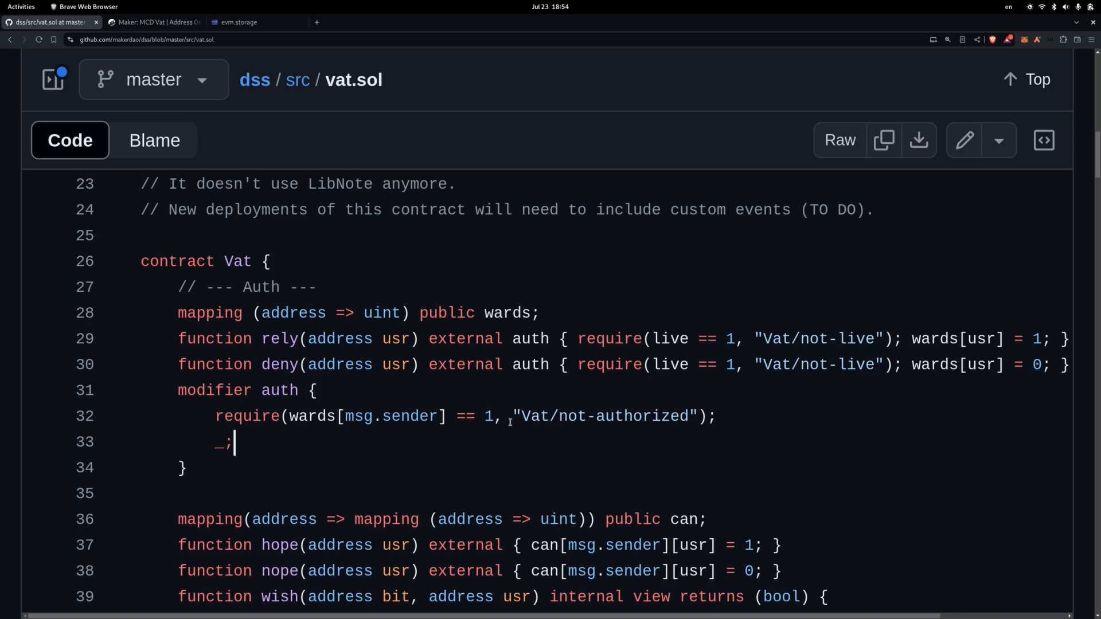
double_click(279, 391)
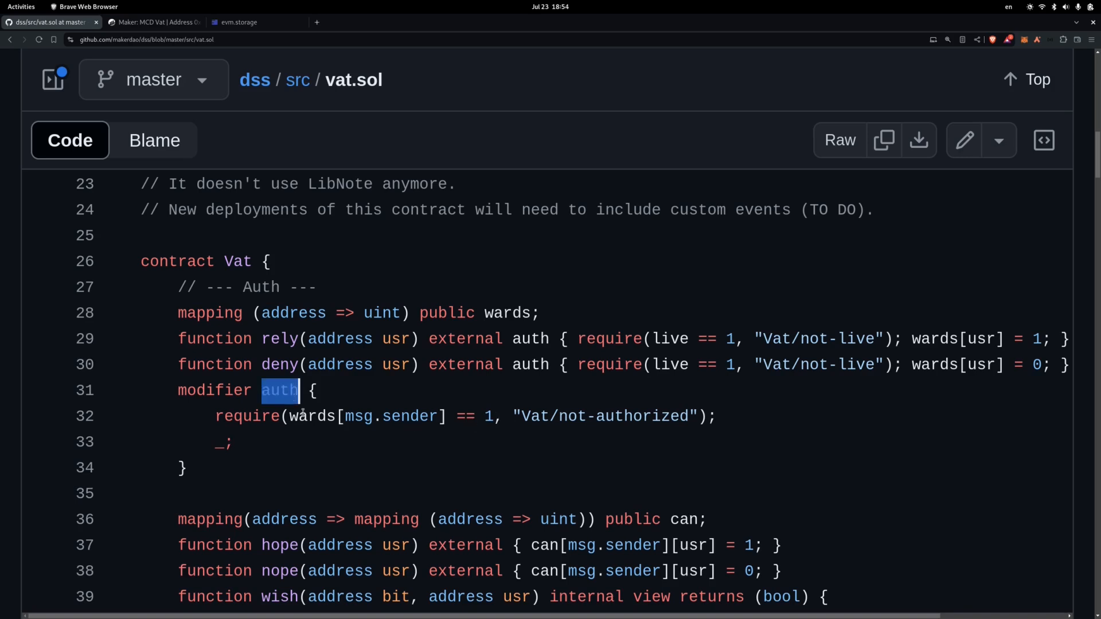
double_click(376, 416)
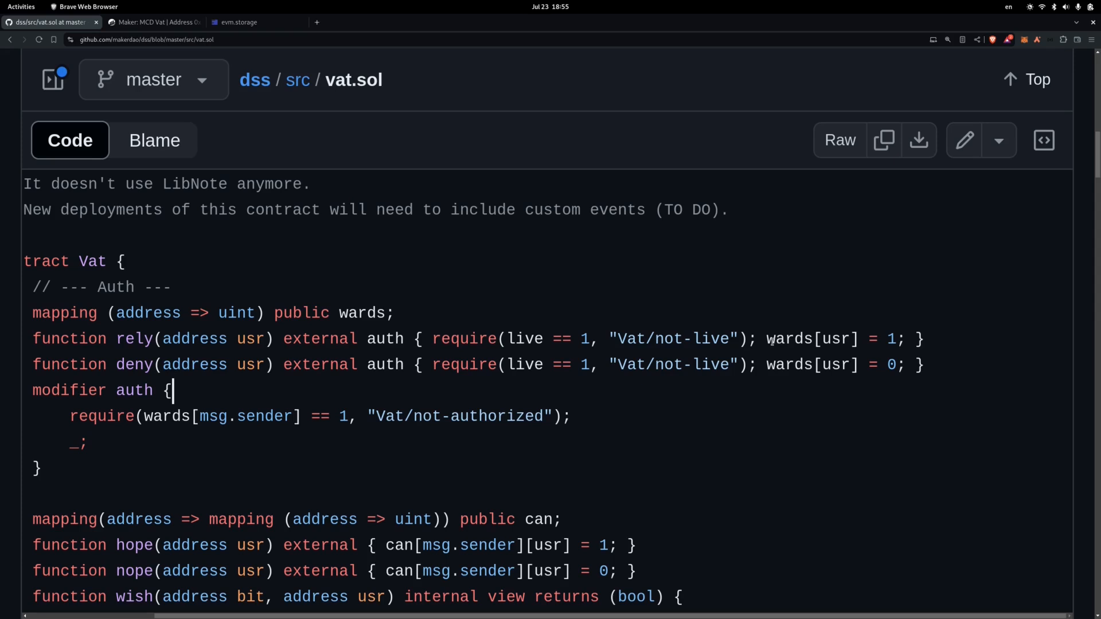
mouse_move(207, 350)
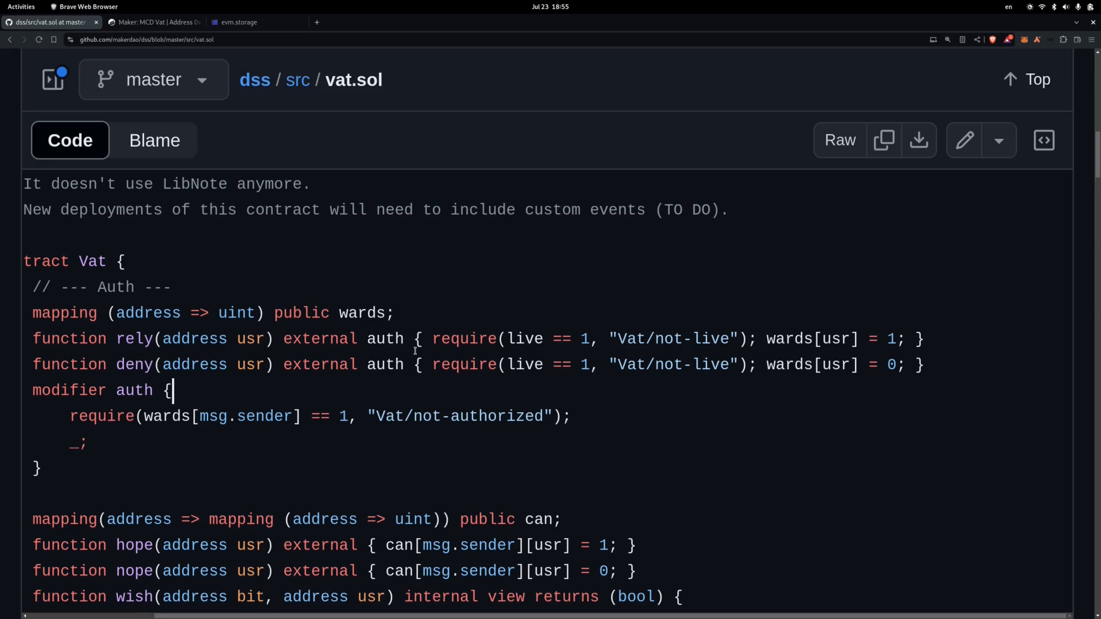
mouse_move(452, 304)
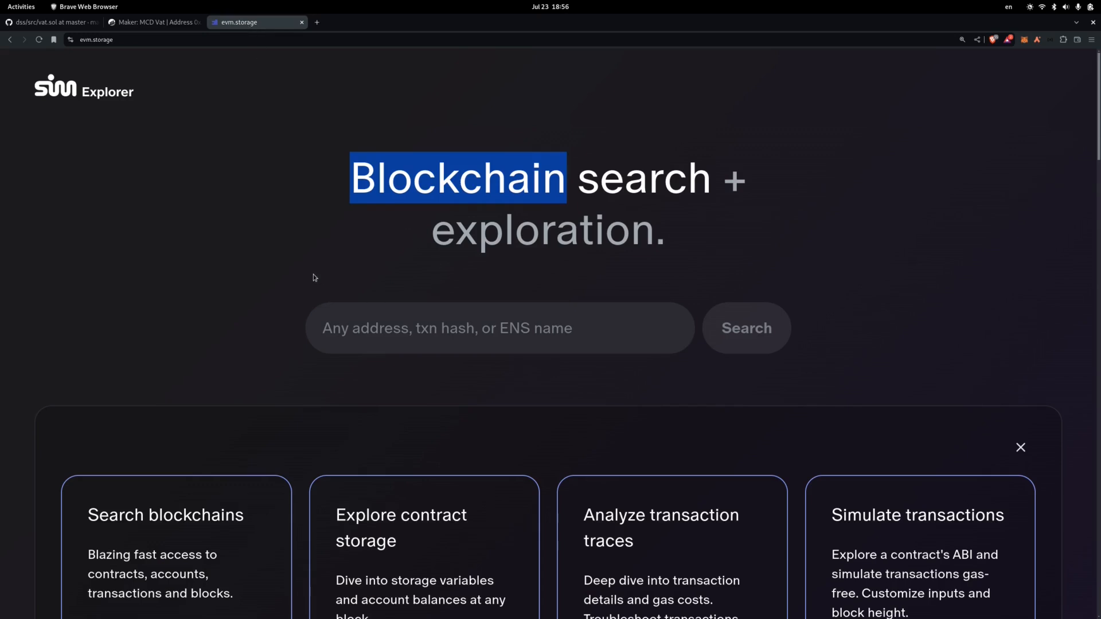
Copy the MCD Vat contract address from Etherscan and bring it to the Sim Explorer search
left_click(151, 21)
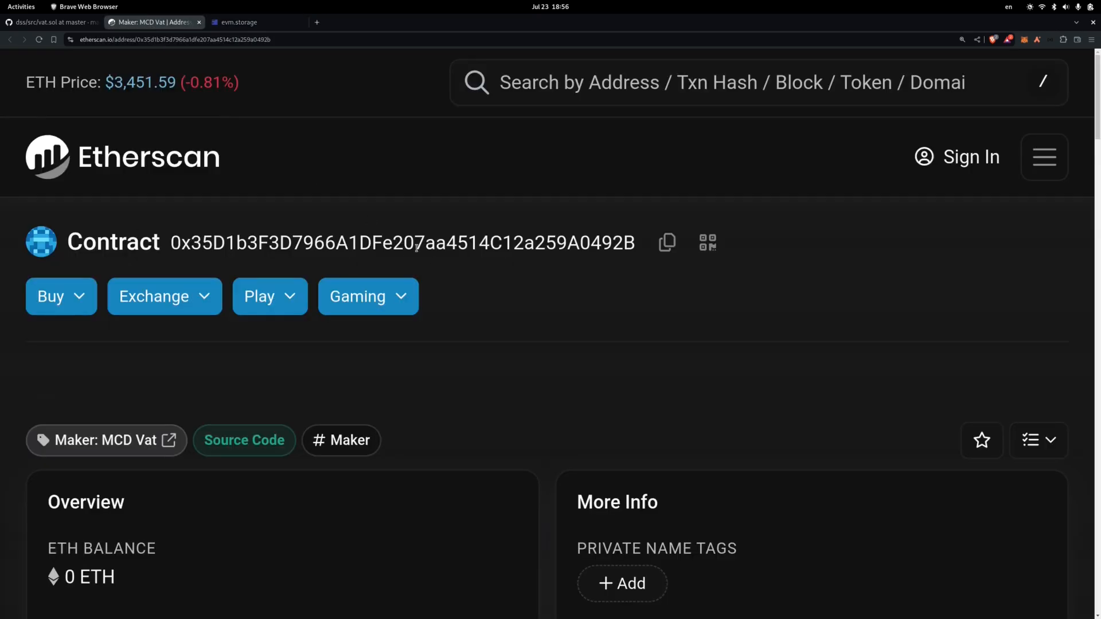
left_click(665, 241)
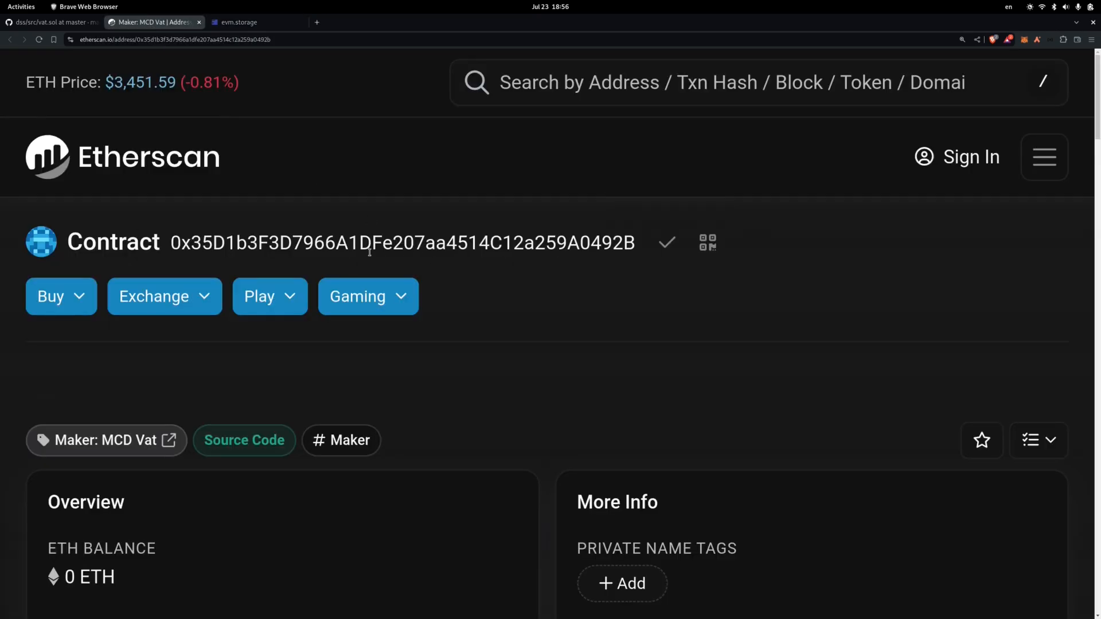
left_click(255, 22)
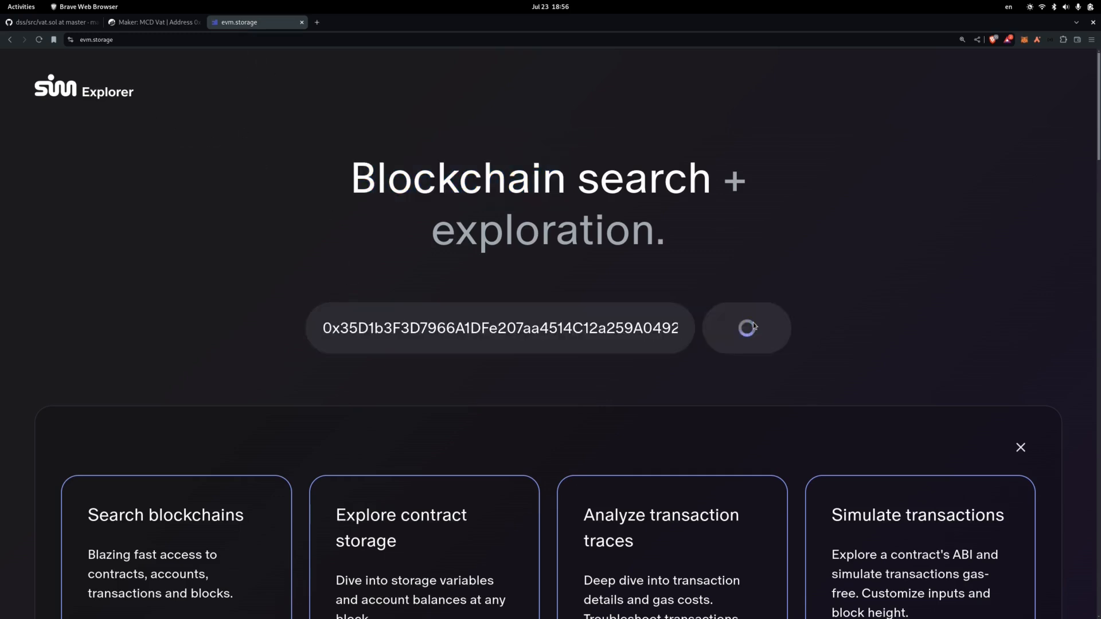
Search the Vat address and browse its storage map of wards, can, ilks, urns, gem, dai slots
left_click(745, 328)
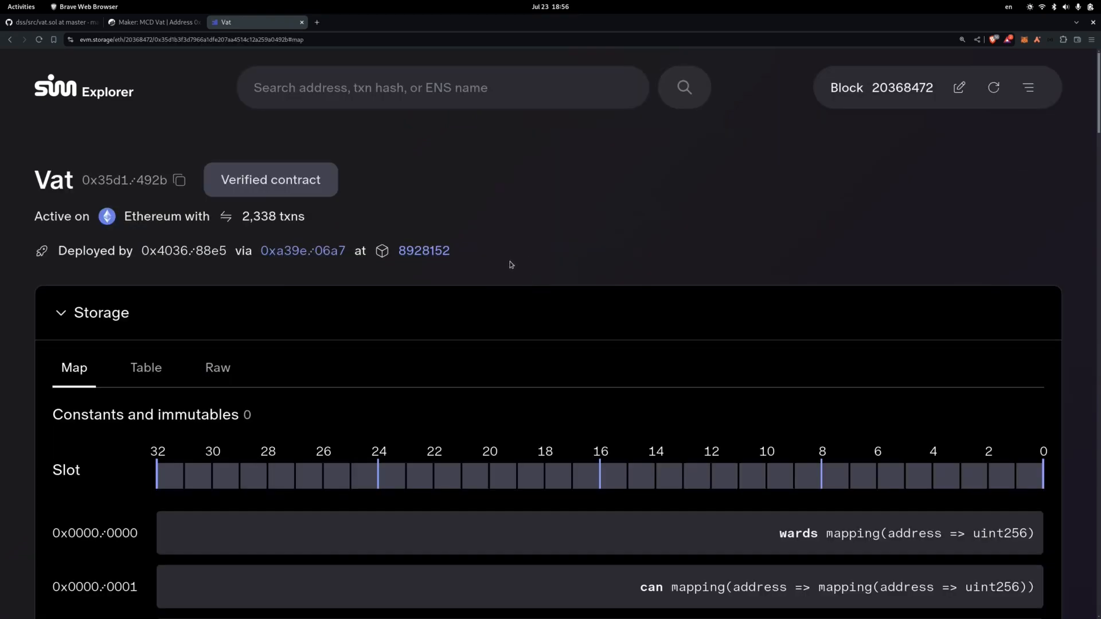
mouse_move(218, 367)
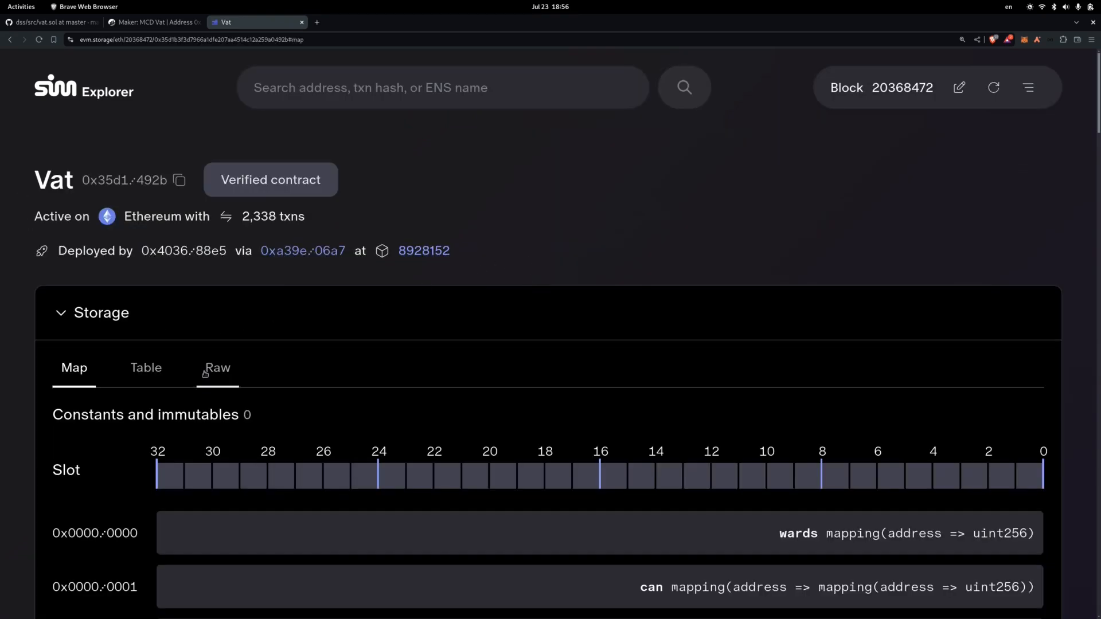
scroll("down", 3)
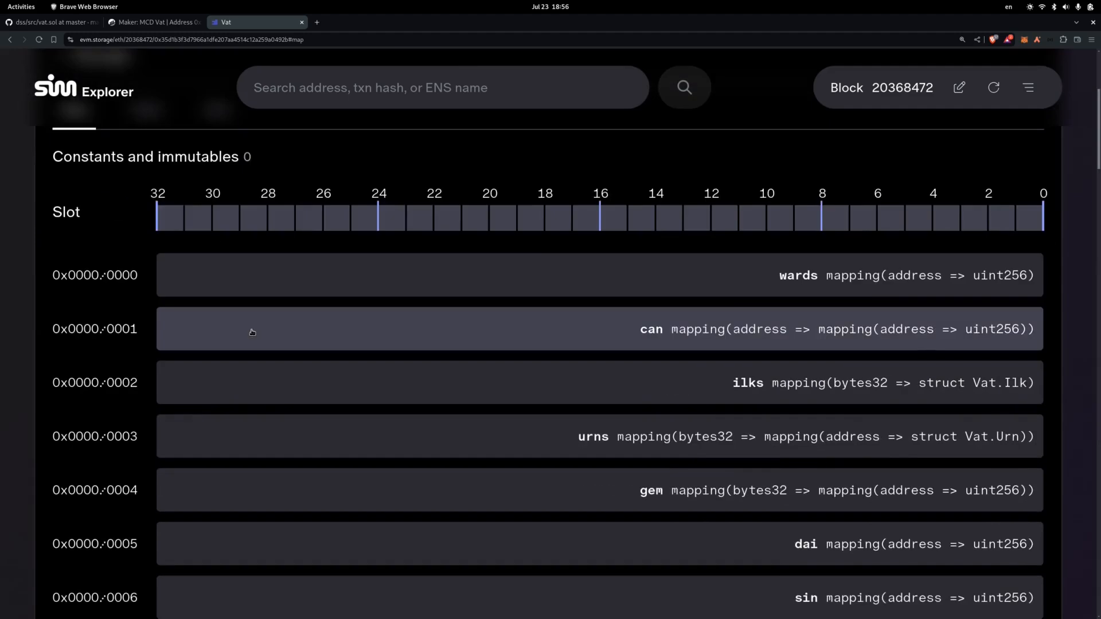
scroll("down", 3)
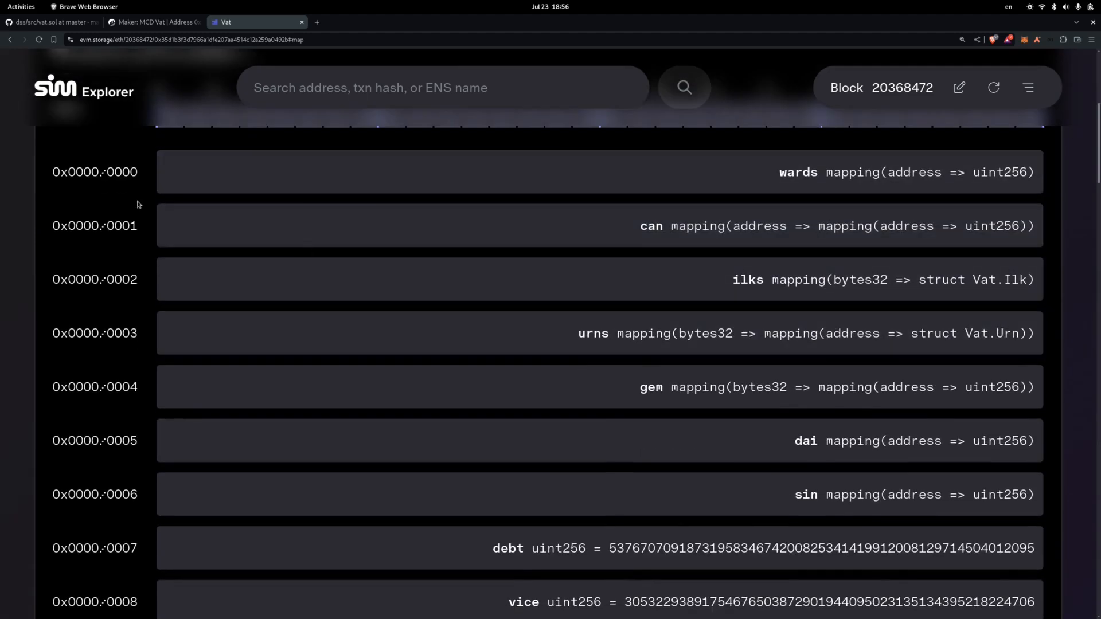
mouse_move(249, 181)
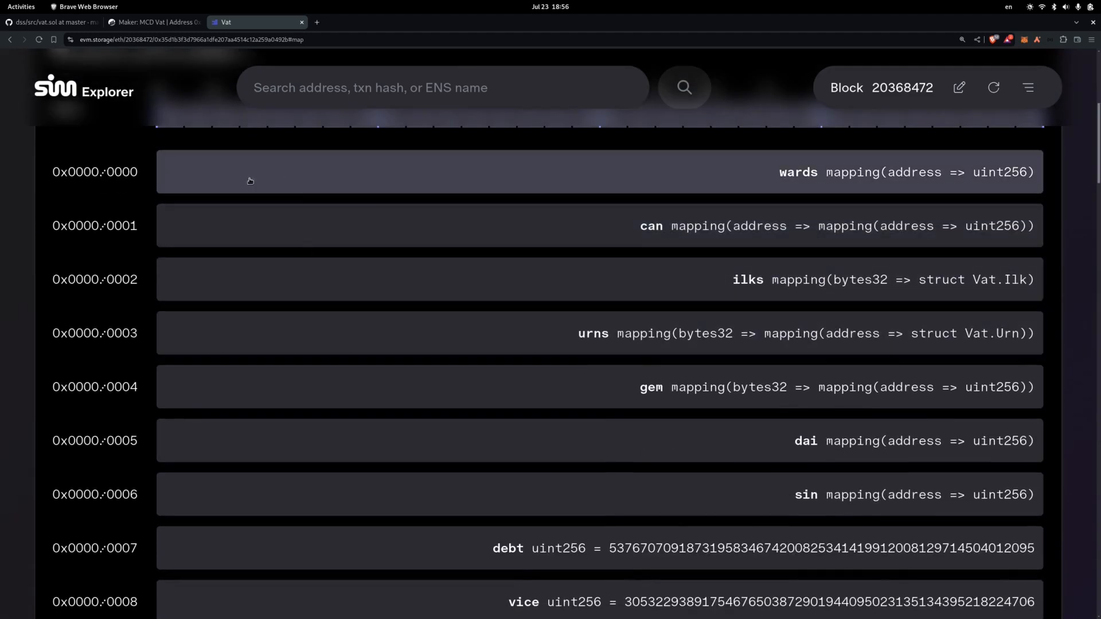
mouse_move(725, 186)
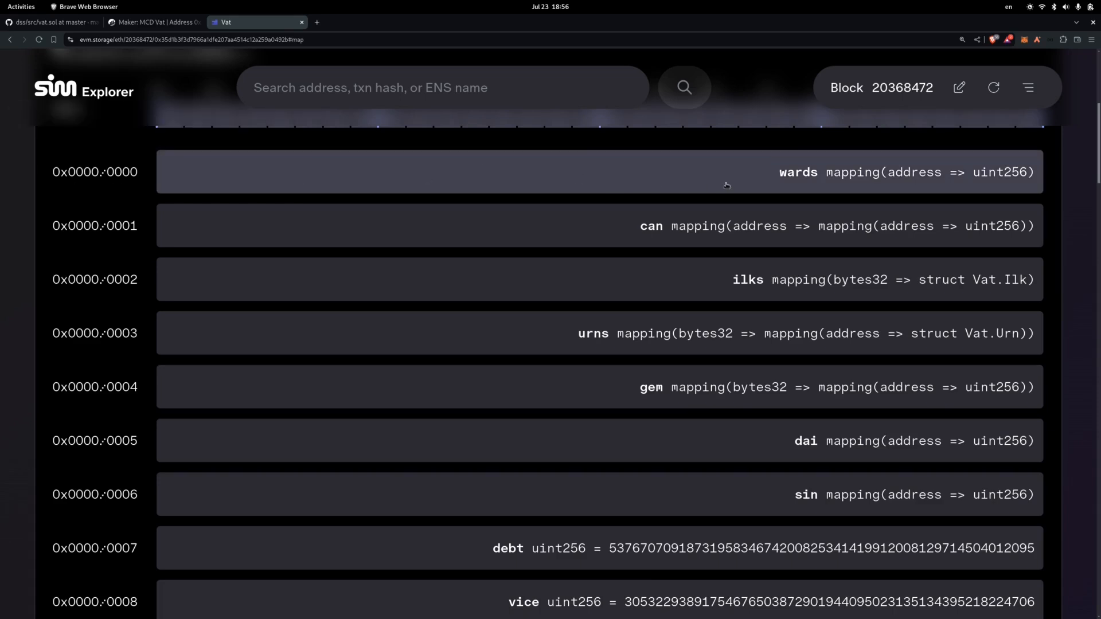
mouse_move(576, 237)
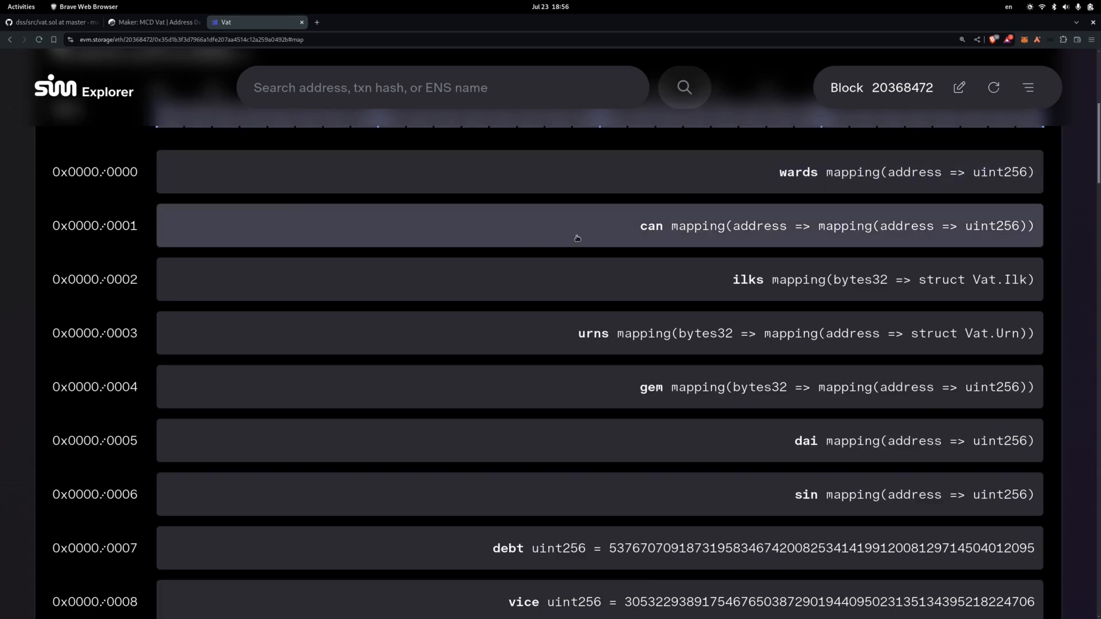
mouse_move(201, 281)
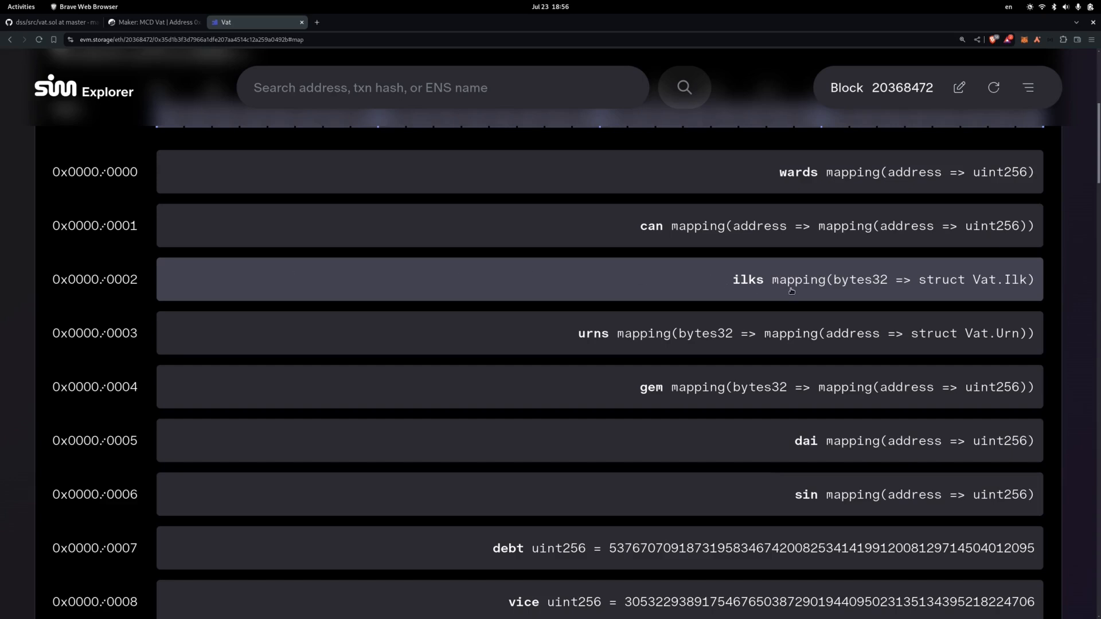
mouse_move(640, 365)
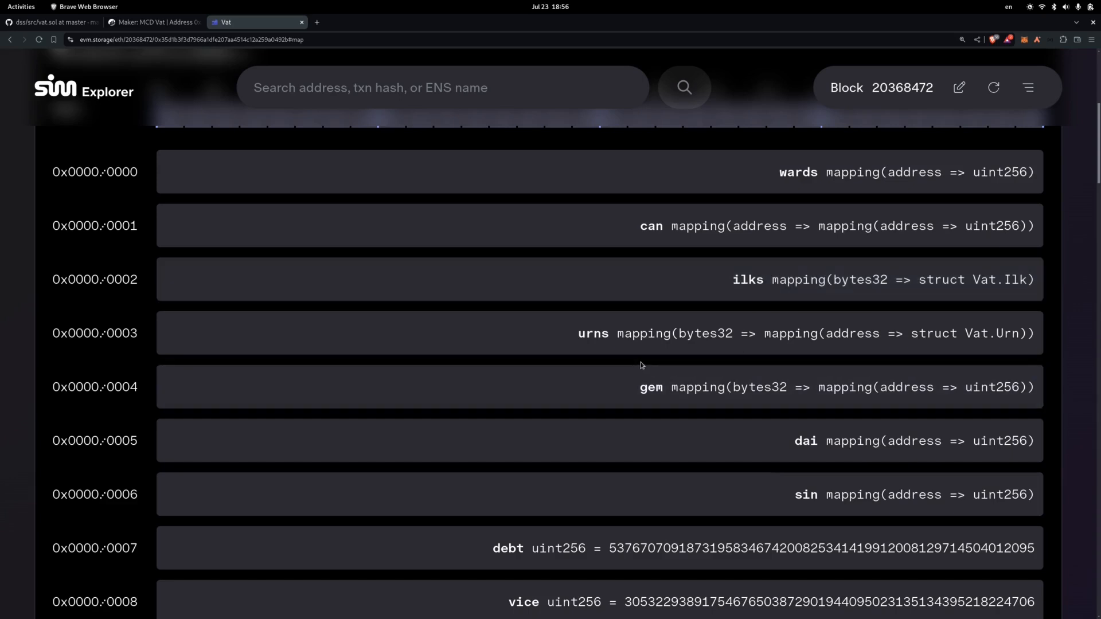
mouse_move(635, 387)
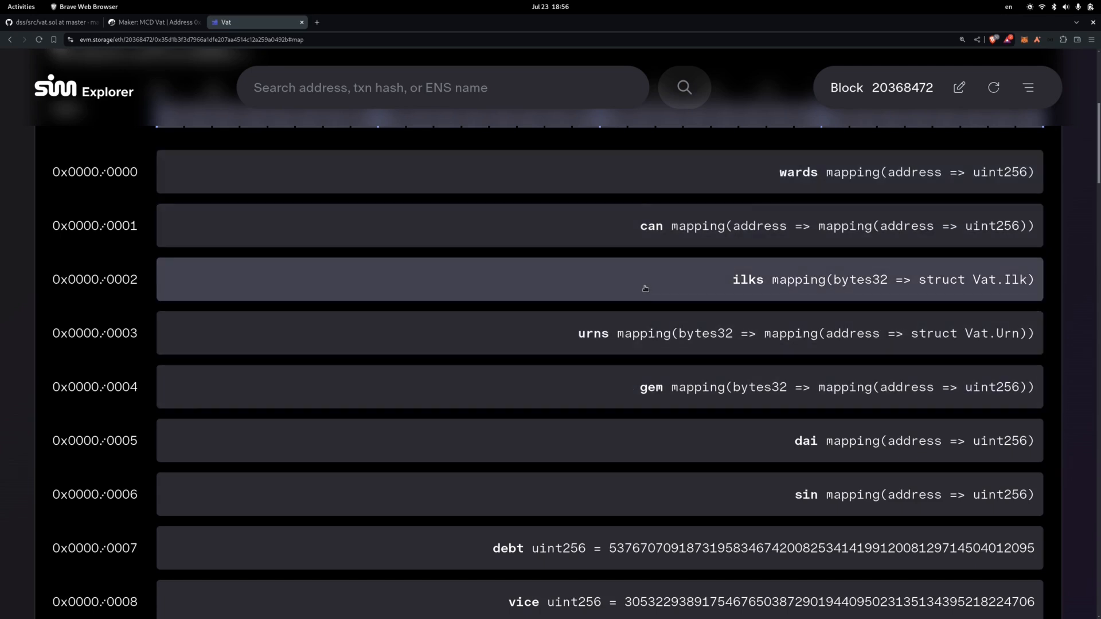
scroll("up", 3)
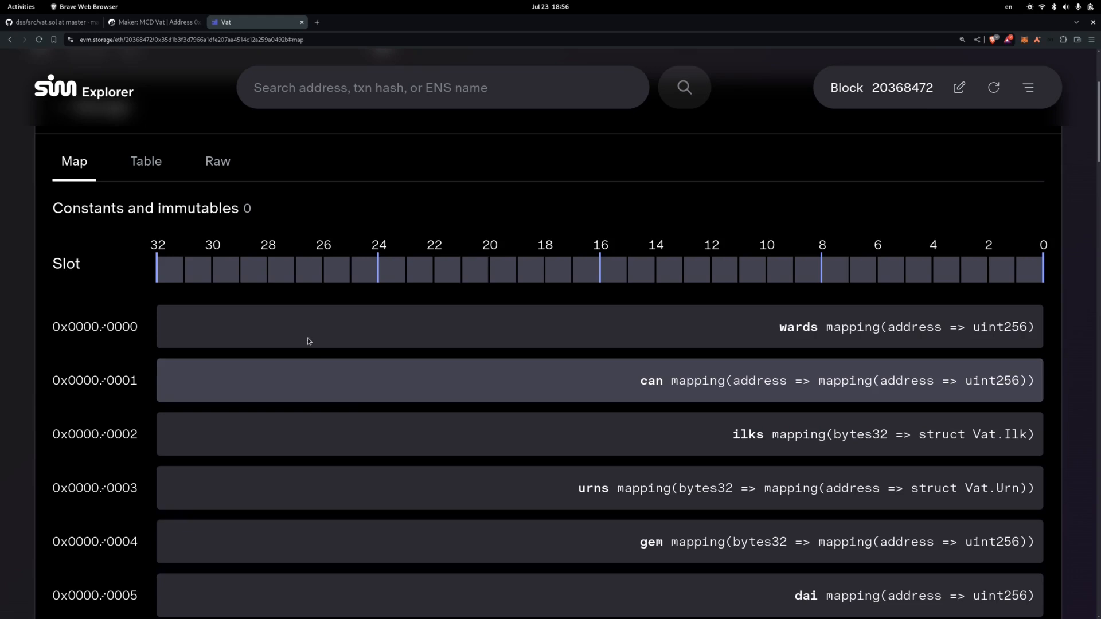
mouse_move(331, 326)
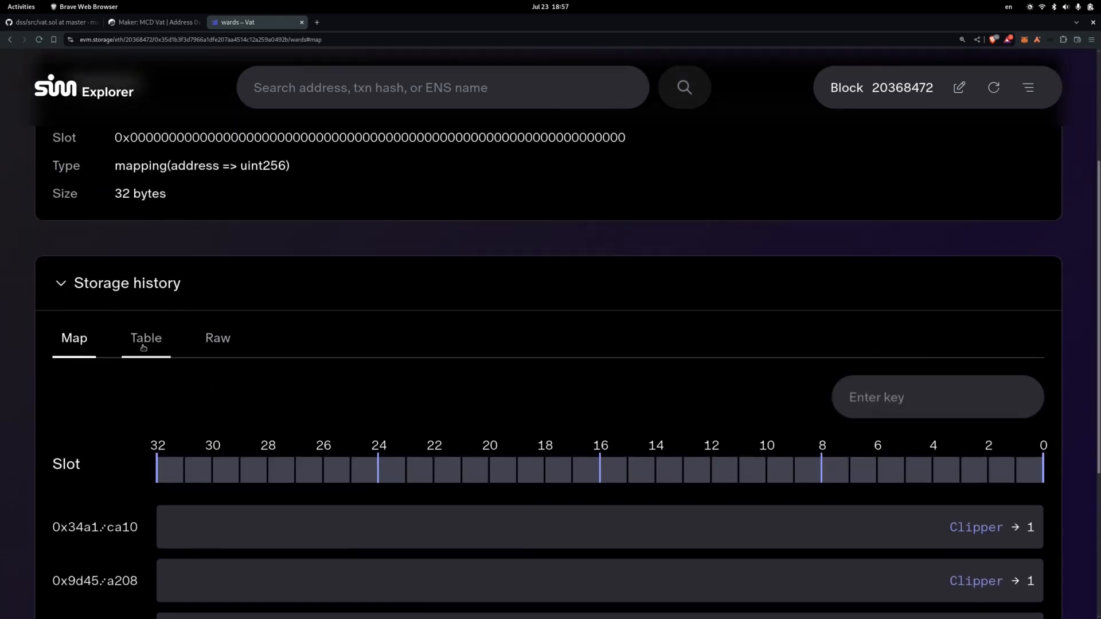
View the wards history as a table of Clipper and GemJoin keys set to 1, then return to vat.sol
left_click(145, 338)
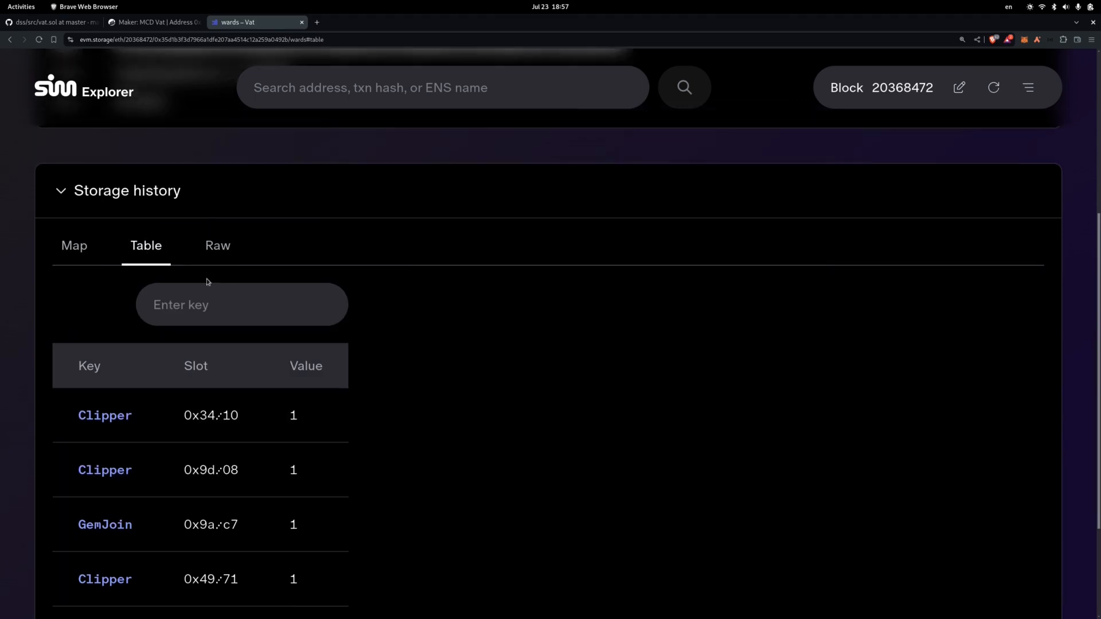
scroll("down", 3)
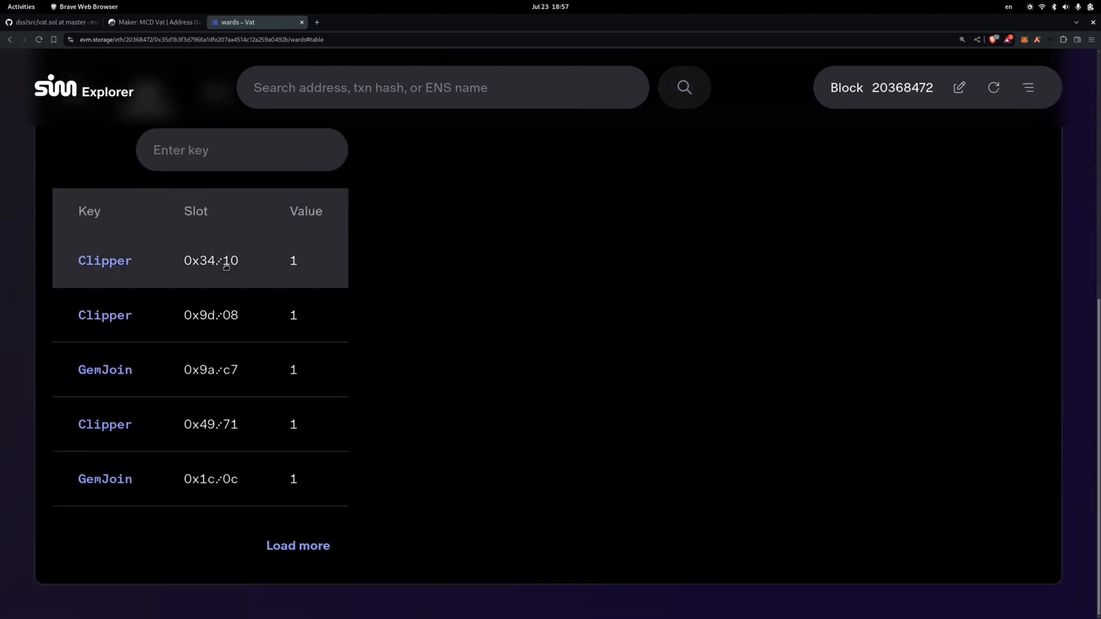
mouse_move(105, 261)
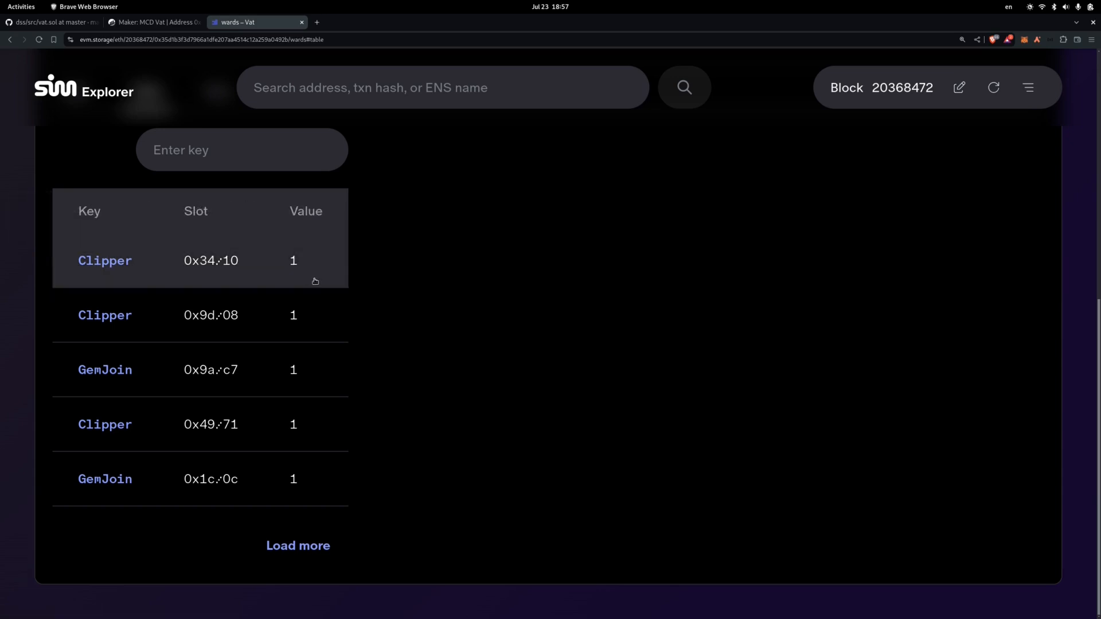
mouse_move(281, 254)
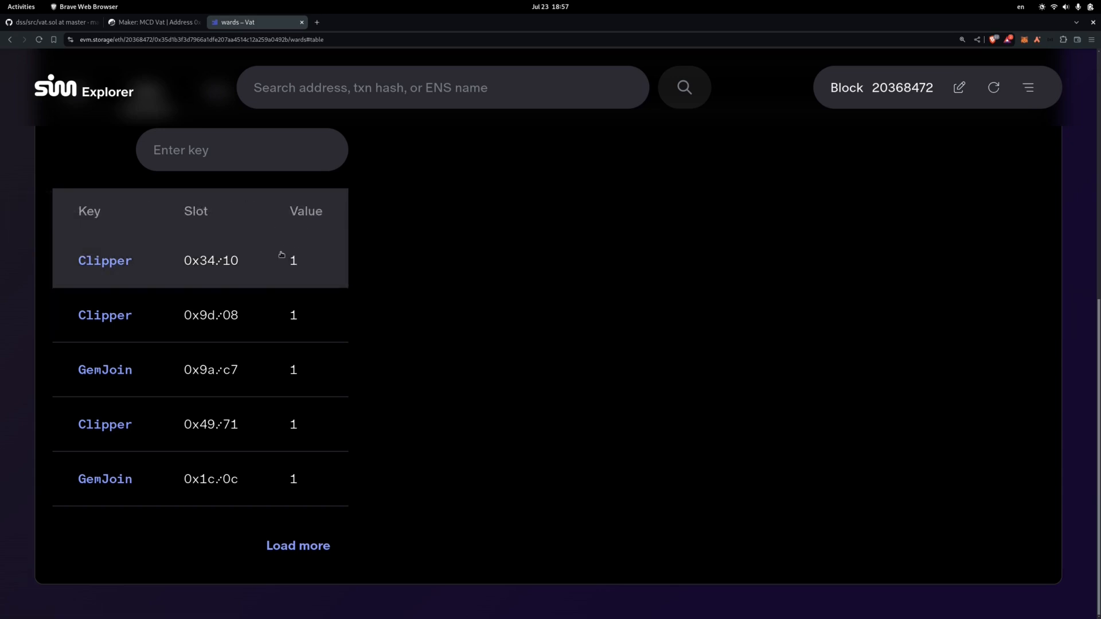
mouse_move(104, 315)
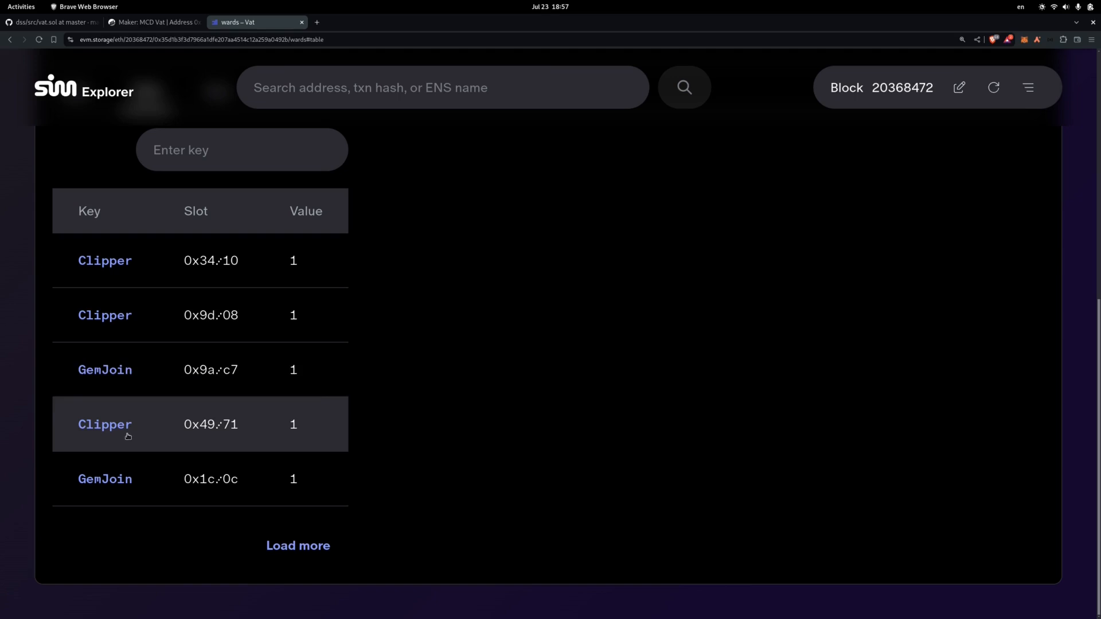
mouse_move(273, 528)
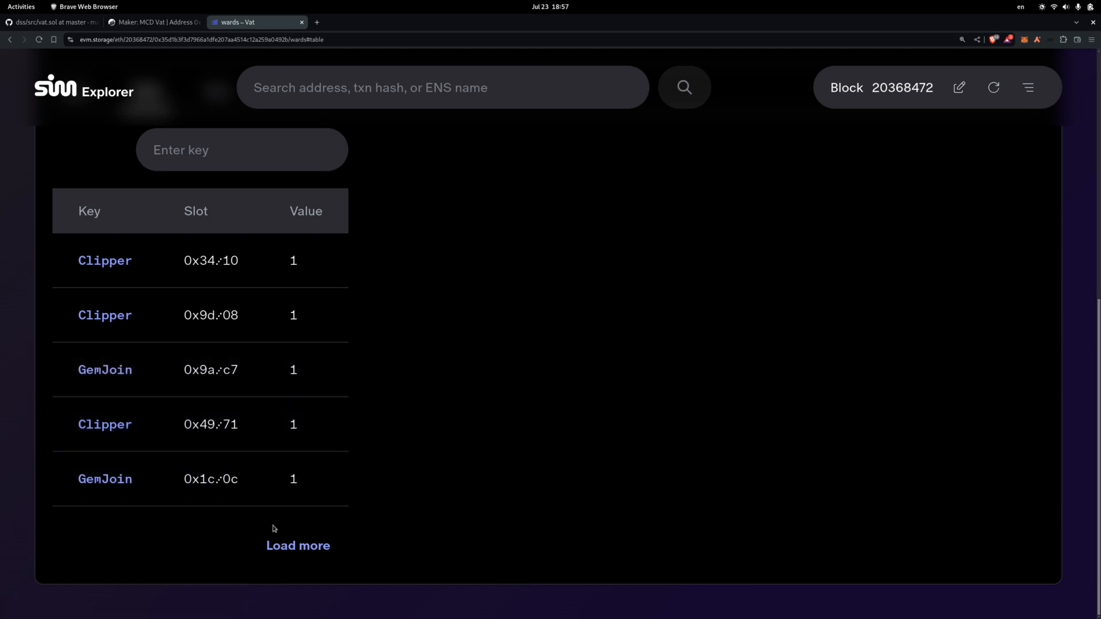
left_click(49, 22)
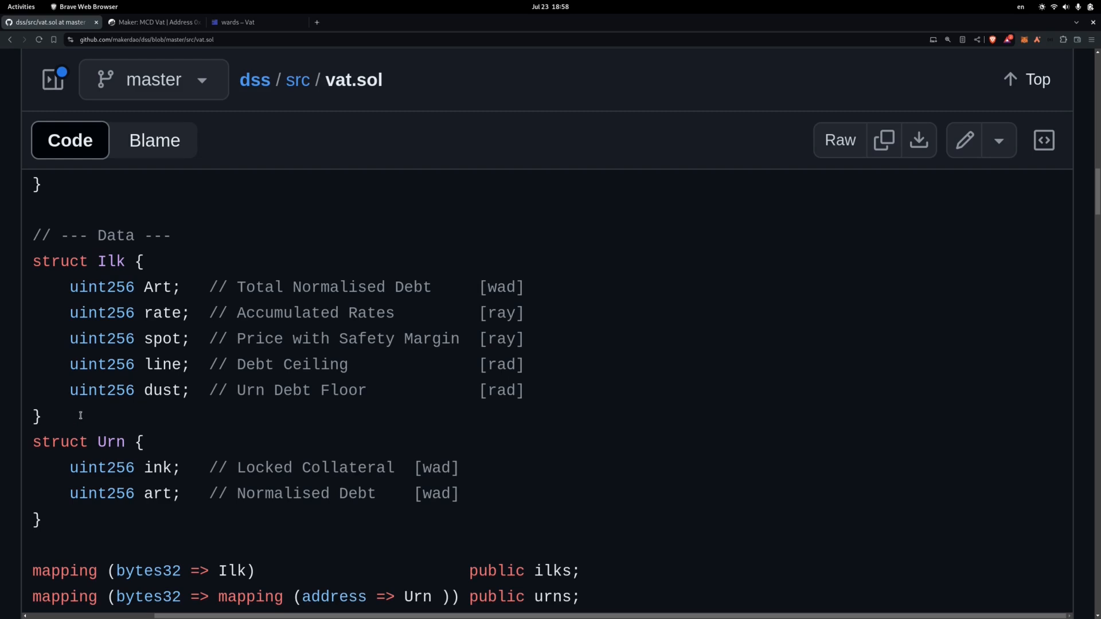
mouse_move(345, 462)
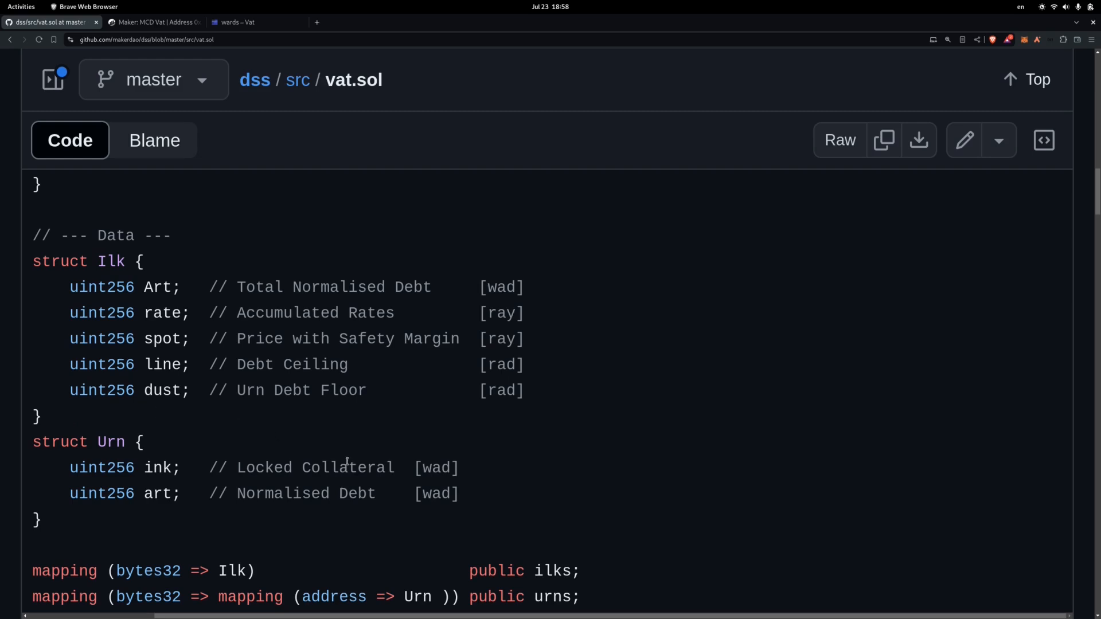
Read vat.sol's Ilk and Urn structs and ilks, urns, gem, dai mappings, then go back to the wards table
scroll("down", 3)
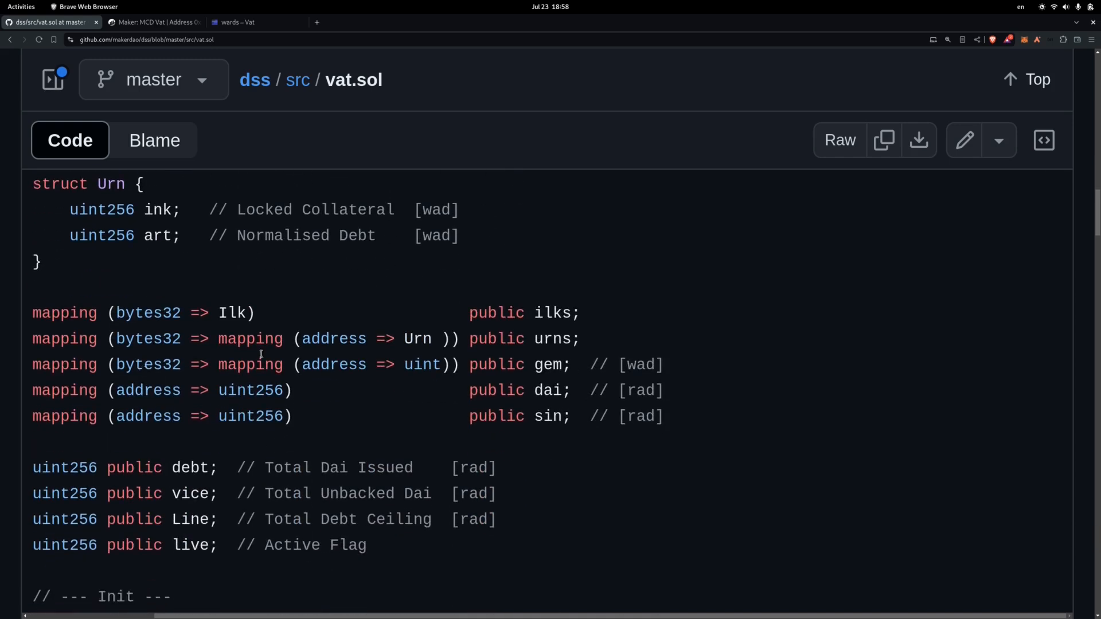
mouse_move(594, 307)
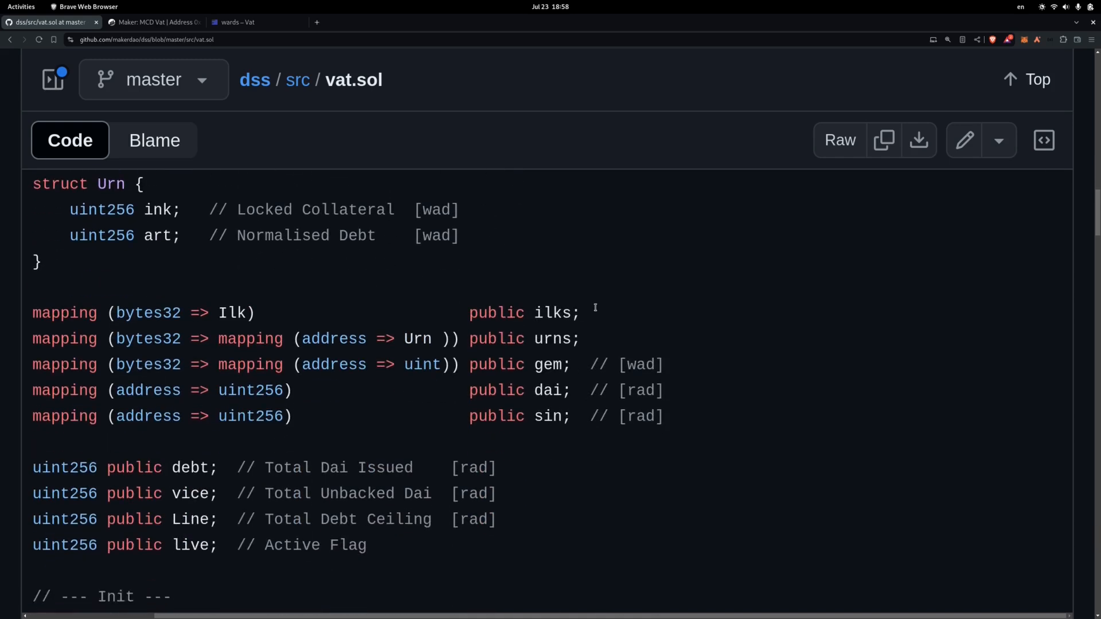
left_click(252, 22)
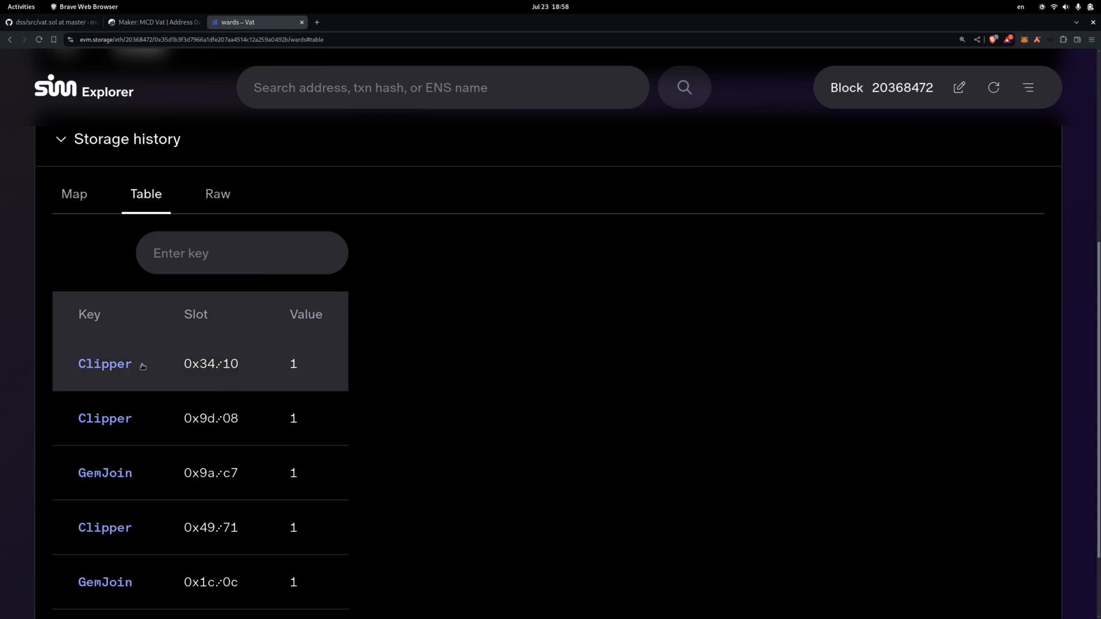
mouse_move(481, 336)
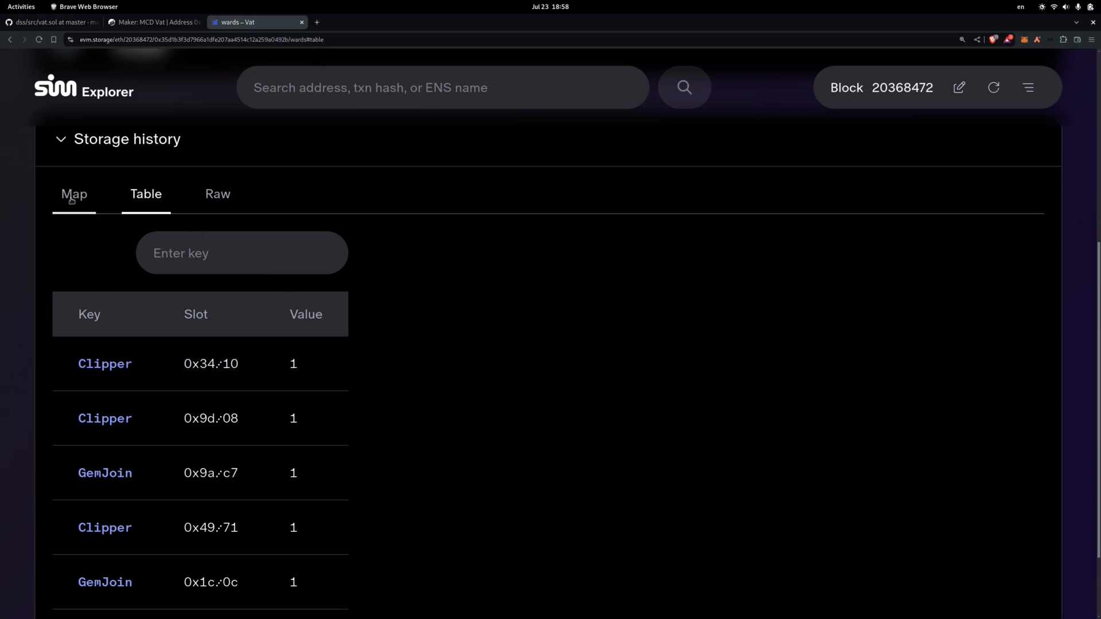
From the Vat storage layout, show the ilks mapping as a table of bytes32 collateral keys with five members each
left_click(73, 195)
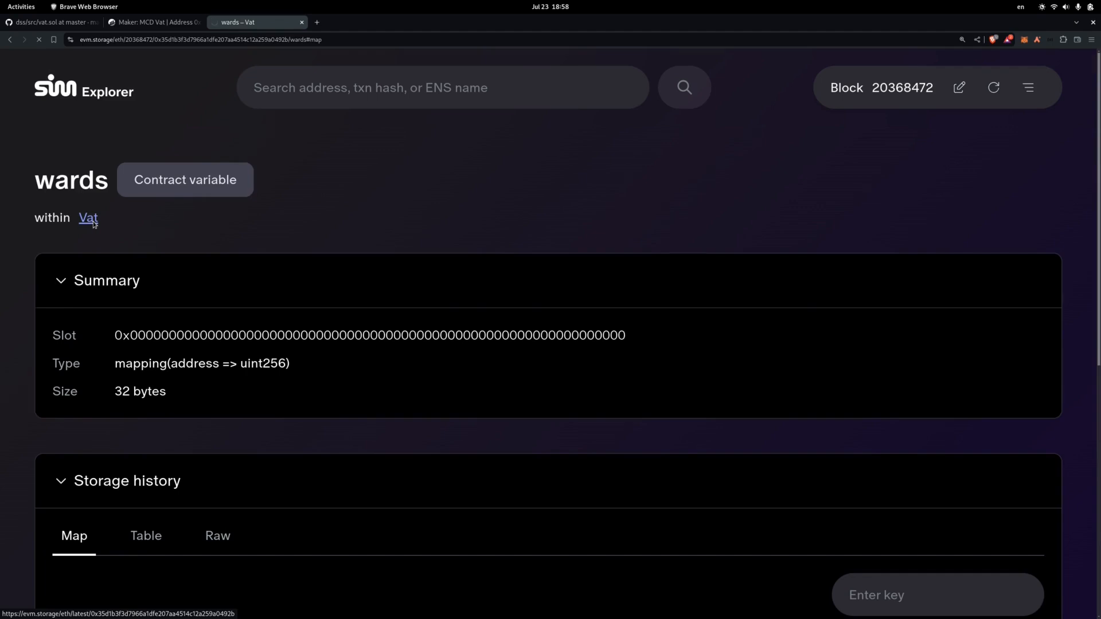
left_click(87, 218)
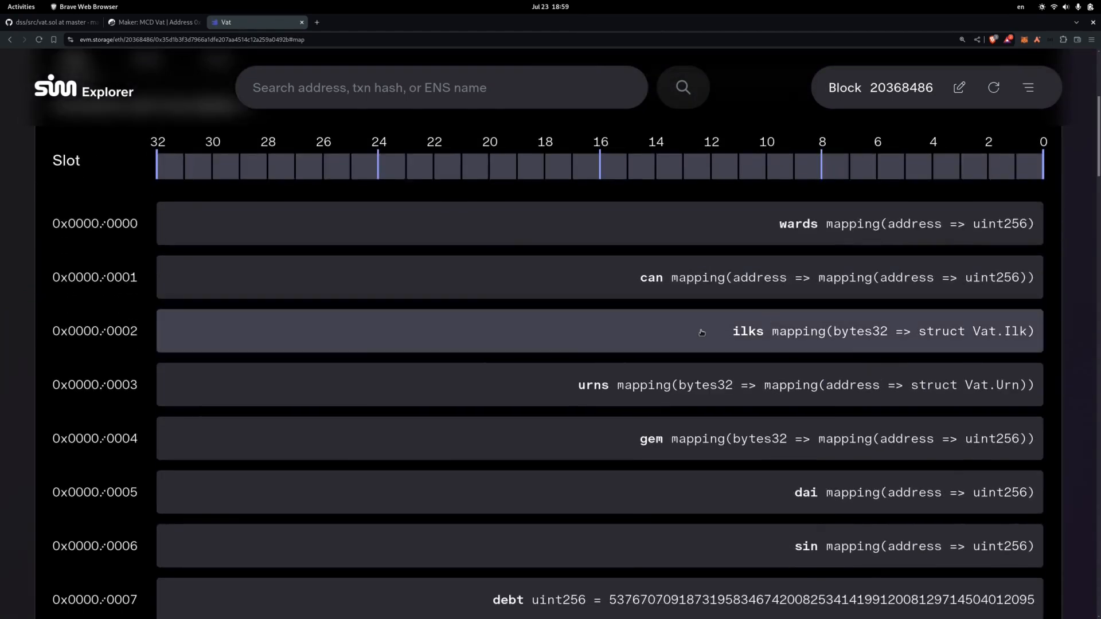
mouse_move(251, 341)
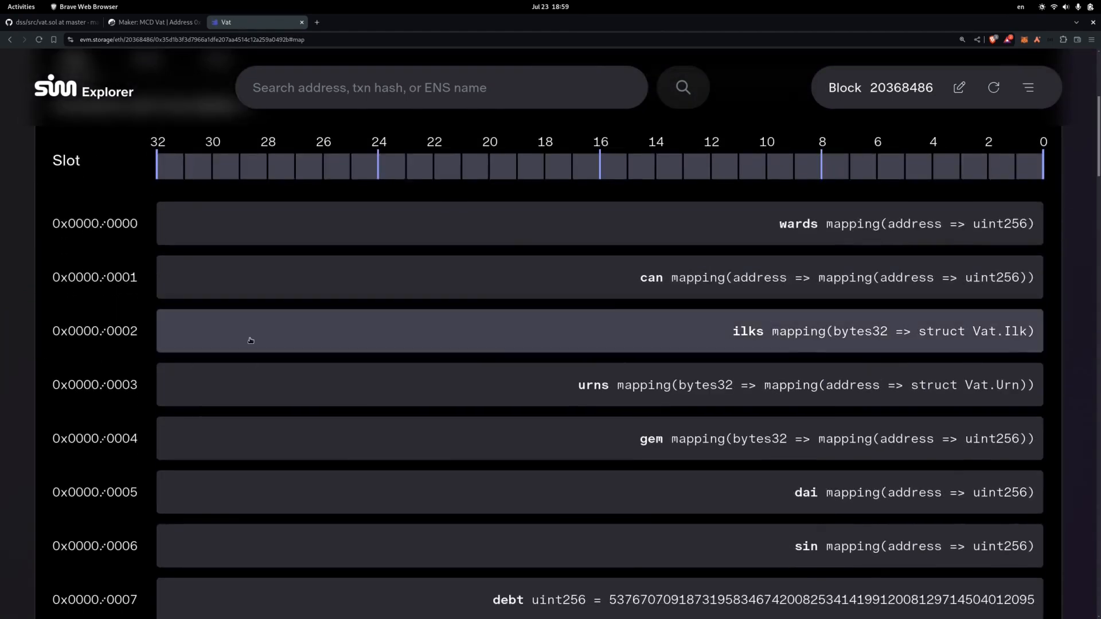
mouse_move(664, 329)
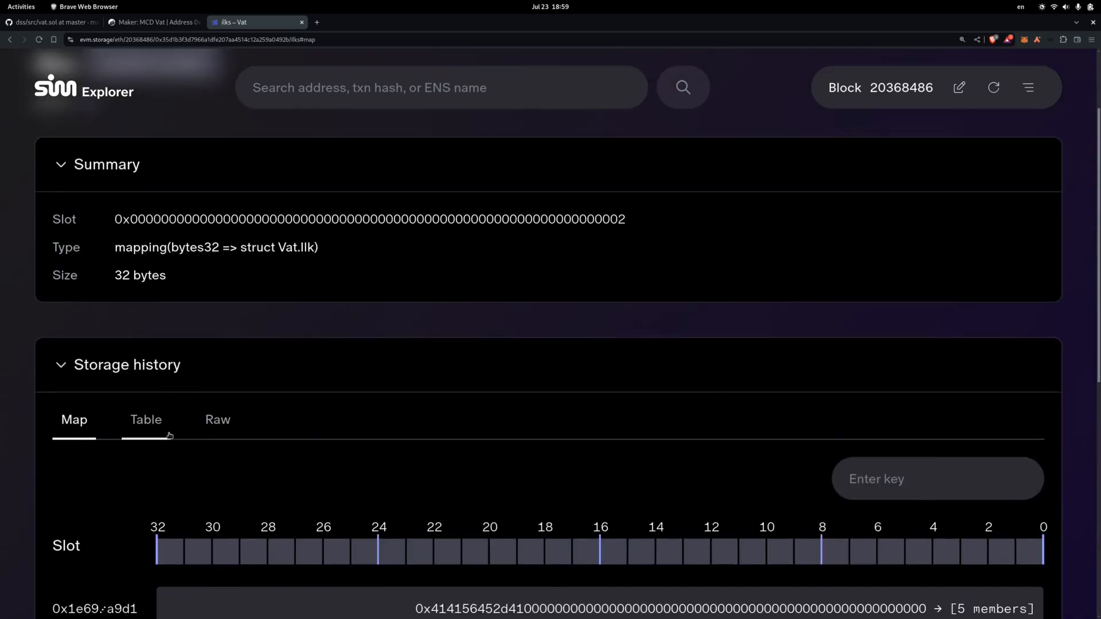
left_click(145, 419)
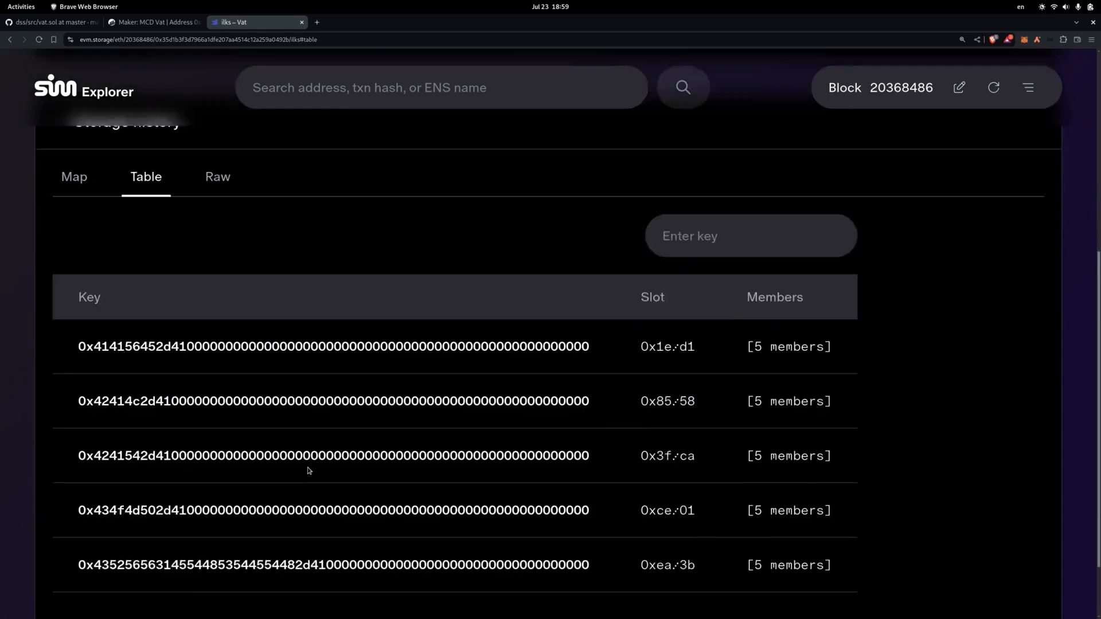
scroll("down", 3)
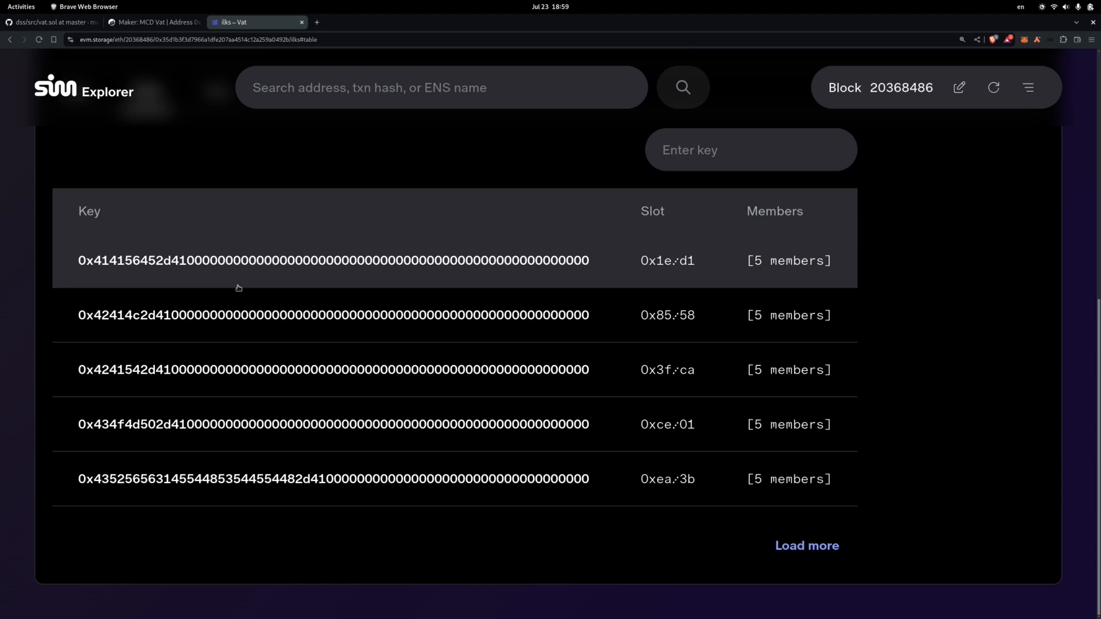
Open the first ilks key to see its Art, rate, spot, line and dust values
left_click(332, 260)
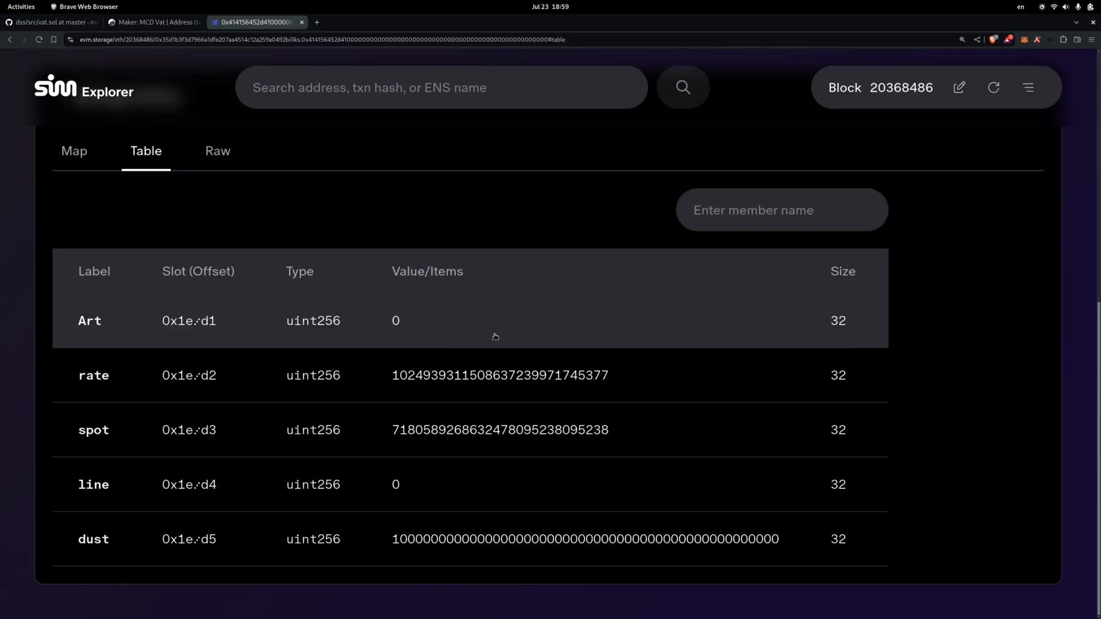
mouse_move(581, 556)
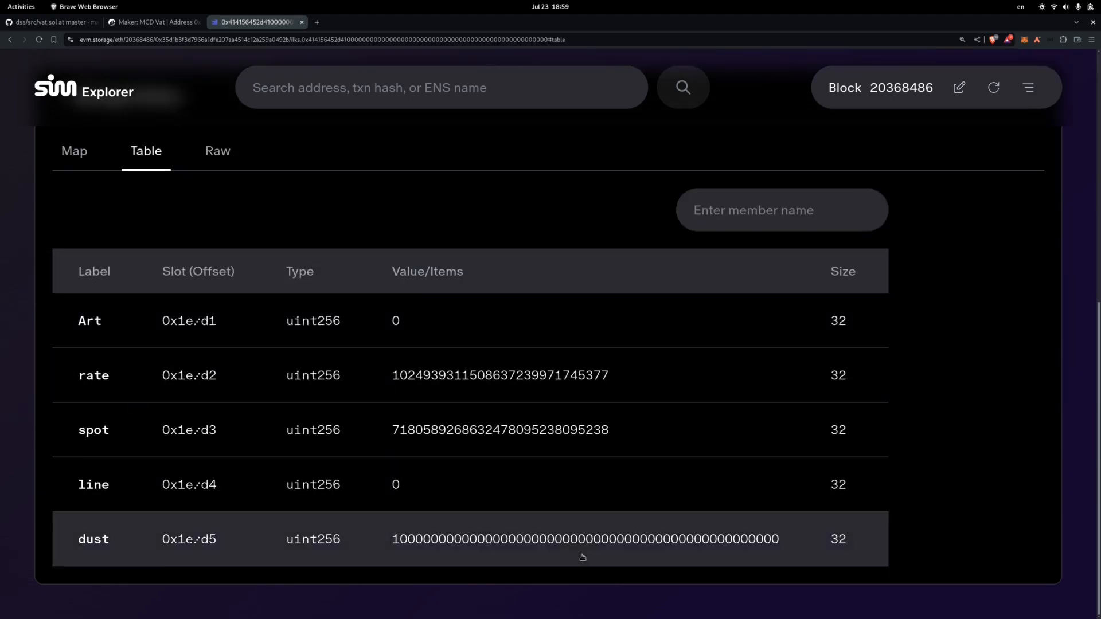
mouse_move(516, 247)
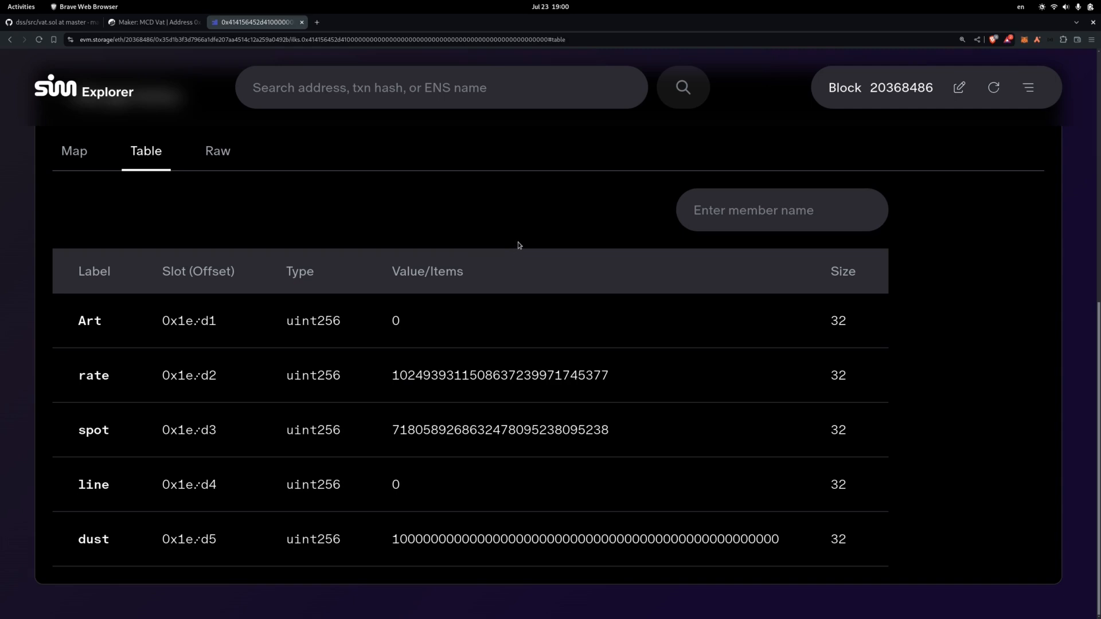
mouse_move(476, 242)
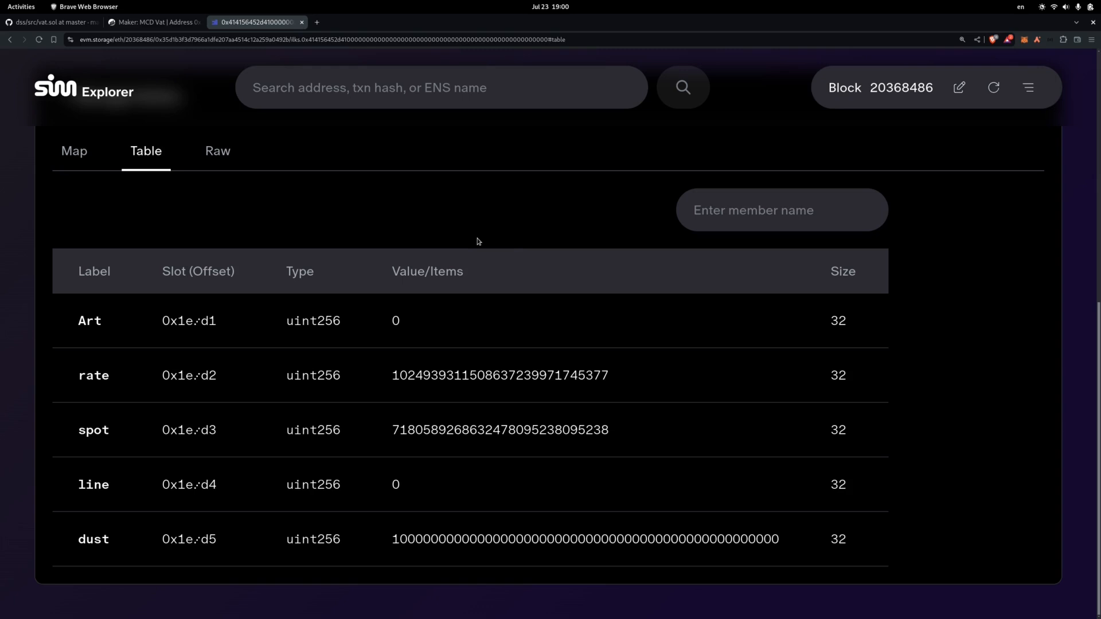
mouse_move(472, 238)
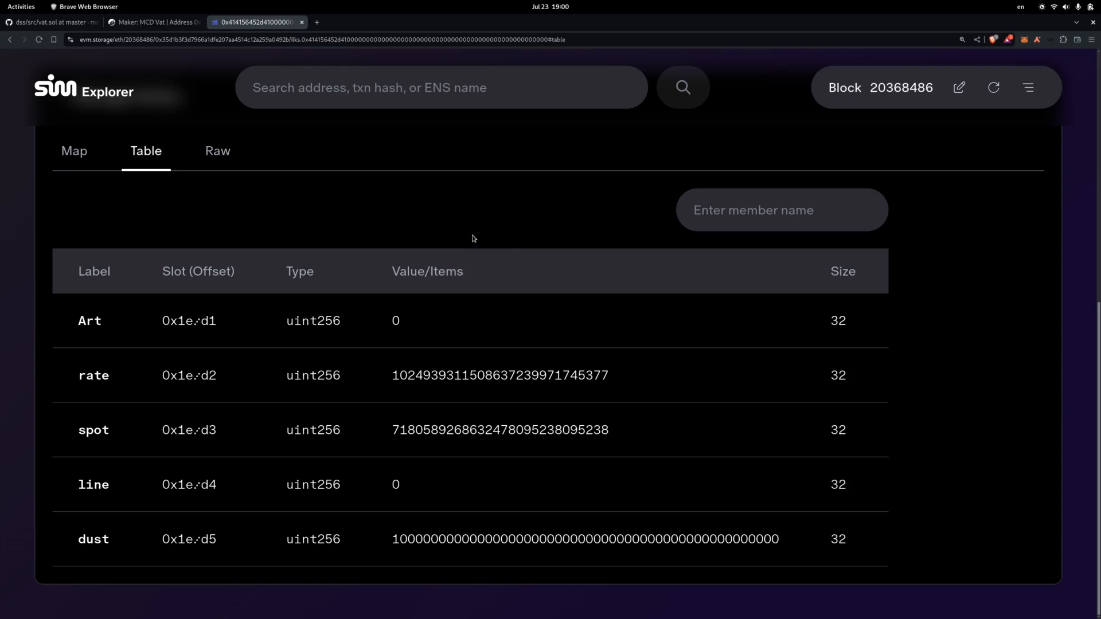